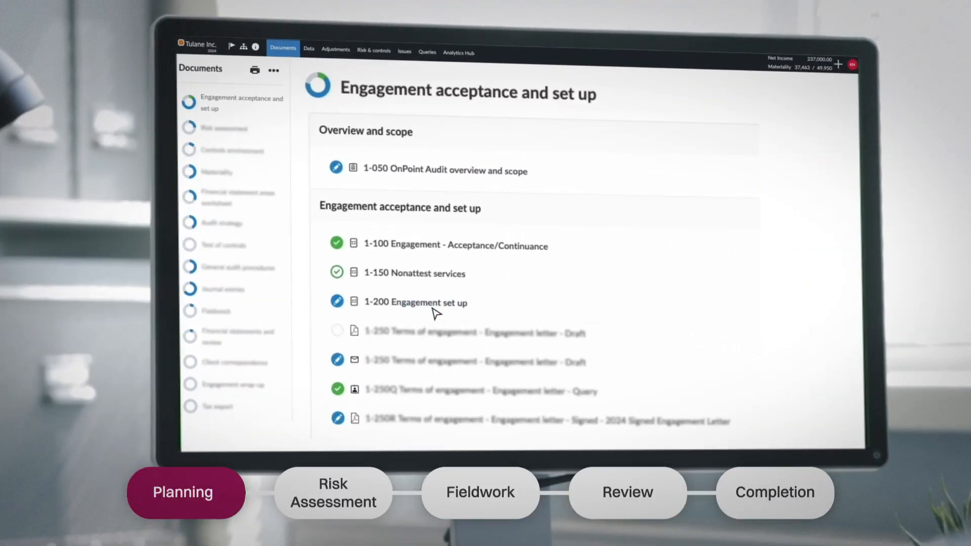
Open the 1-200 Engagement set up checklist to answer firm composition, engagement letter and industry questions.
left_click(414, 302)
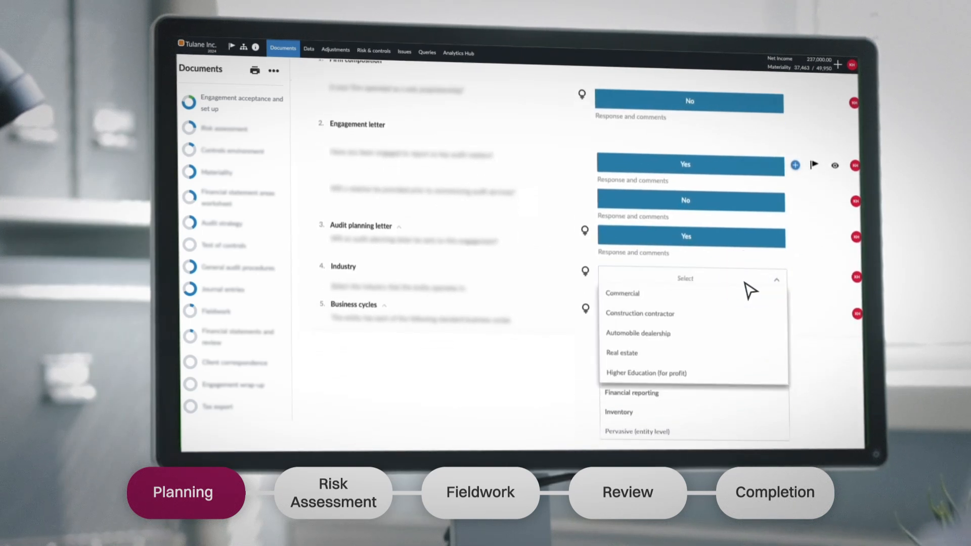
mouse_move(693, 352)
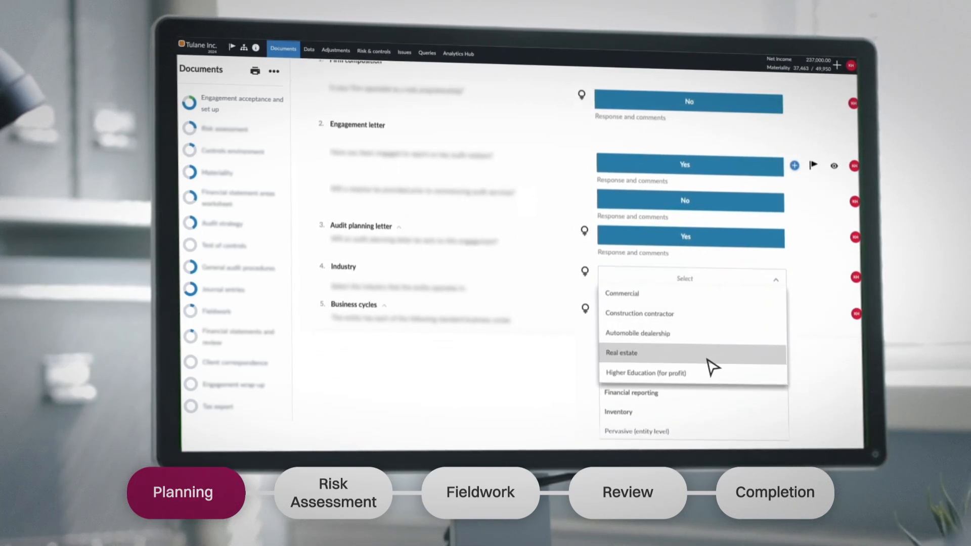
mouse_move(703, 377)
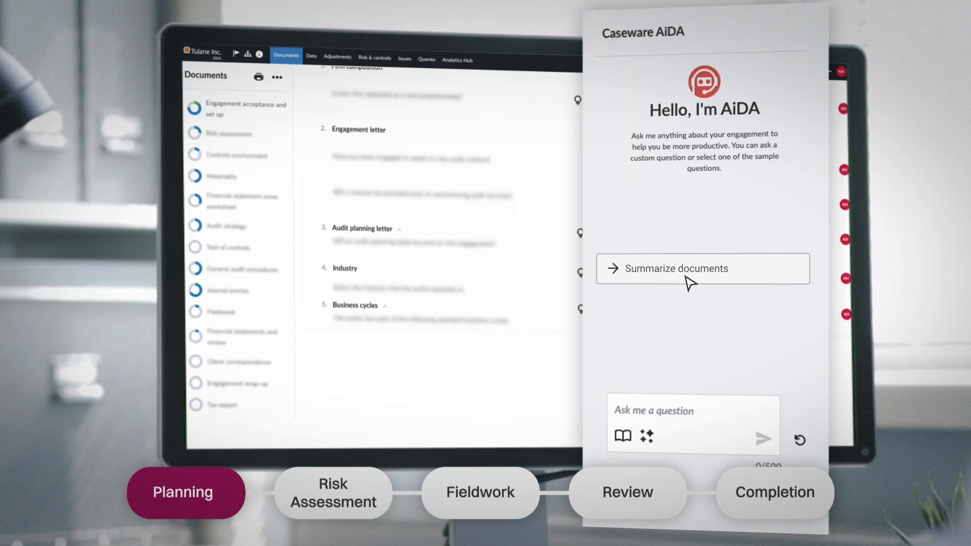
Have AiDA run its 'Summarize documents' sample question on the engagement files.
left_click(677, 268)
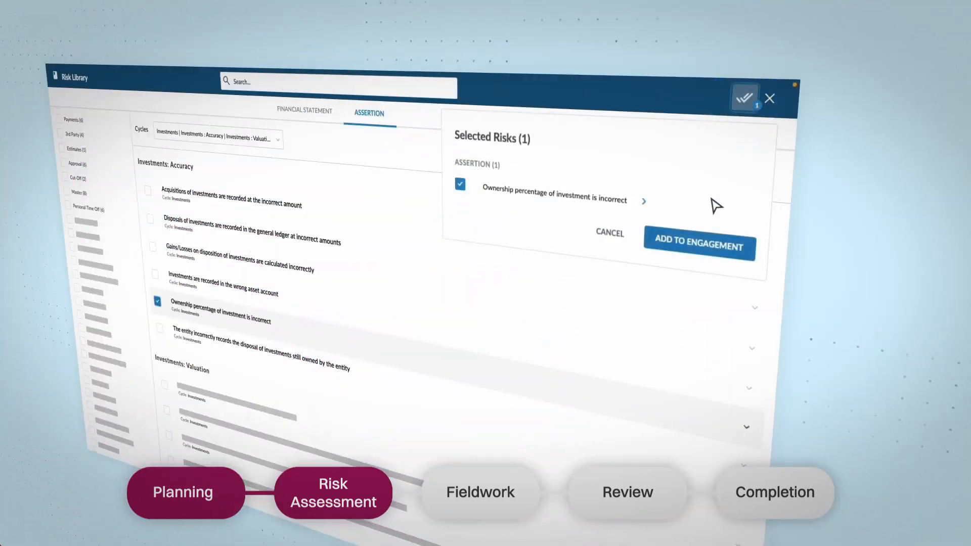
Add the 'Ownership percentage of investment is incorrect' risk and ask AiDA for likely material misstatement risks.
left_click(697, 244)
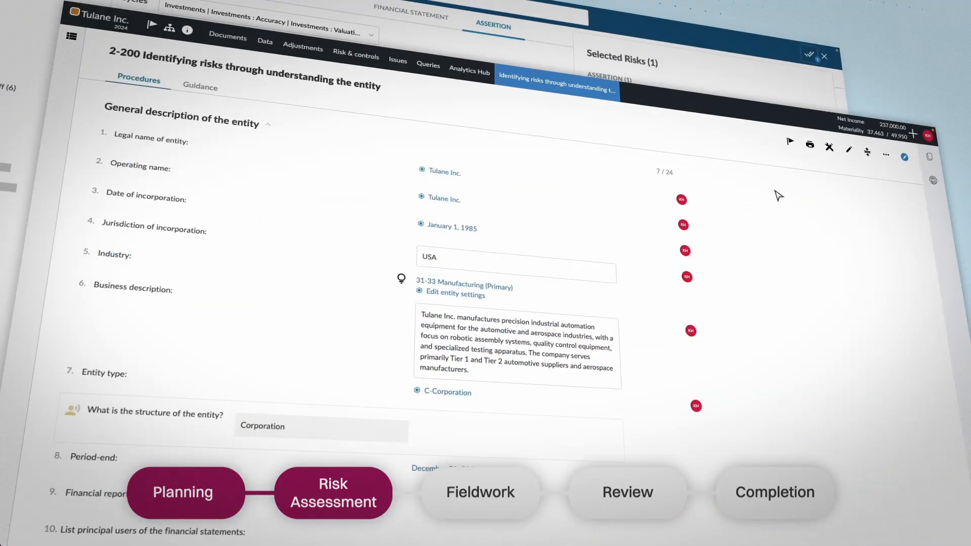
left_click(355, 56)
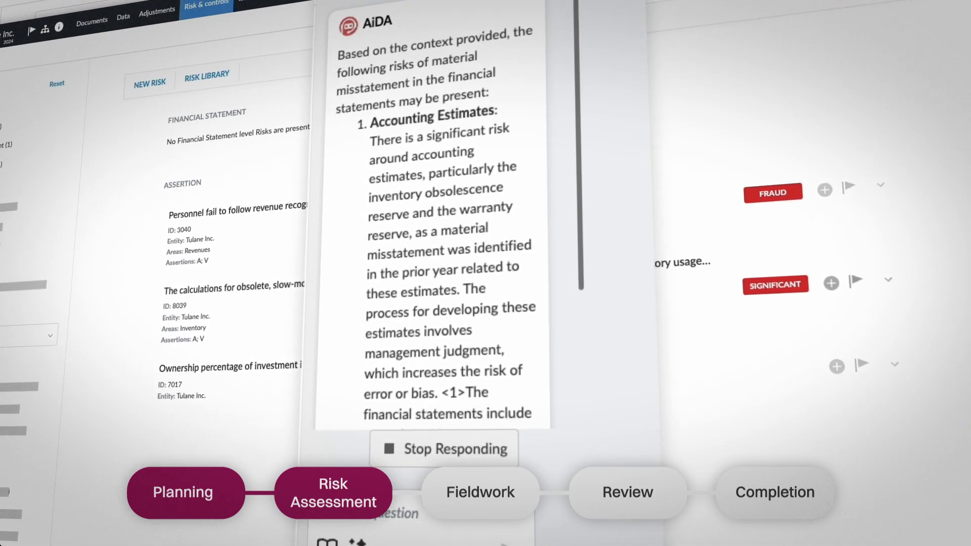
left_click(479, 492)
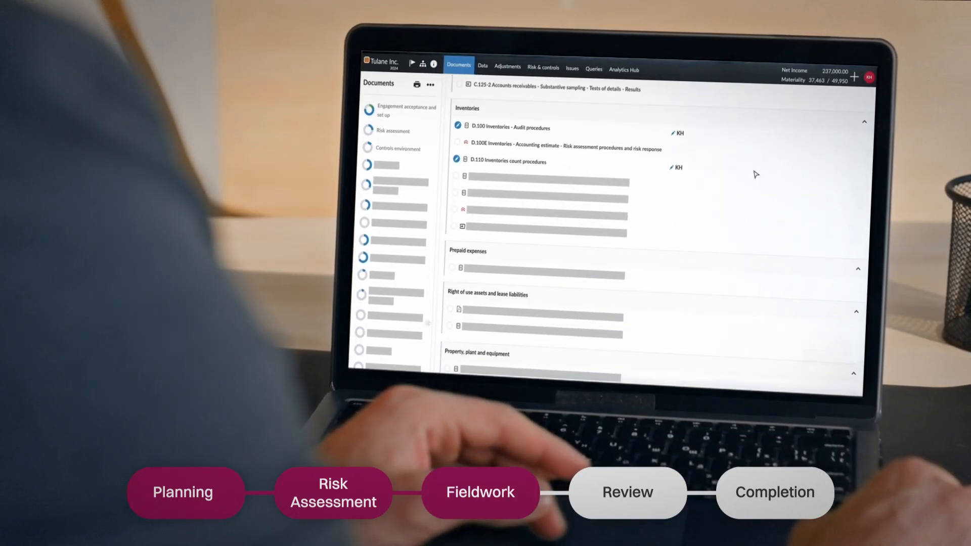
Review D.100 Inventories assessed risks down to the summary of proposed audit responses.
left_click(511, 127)
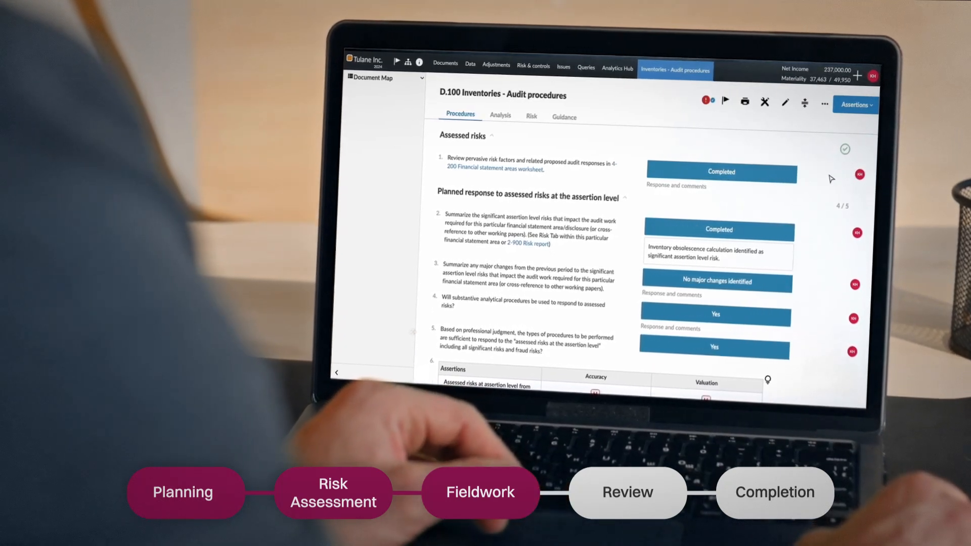
scroll("down", 3)
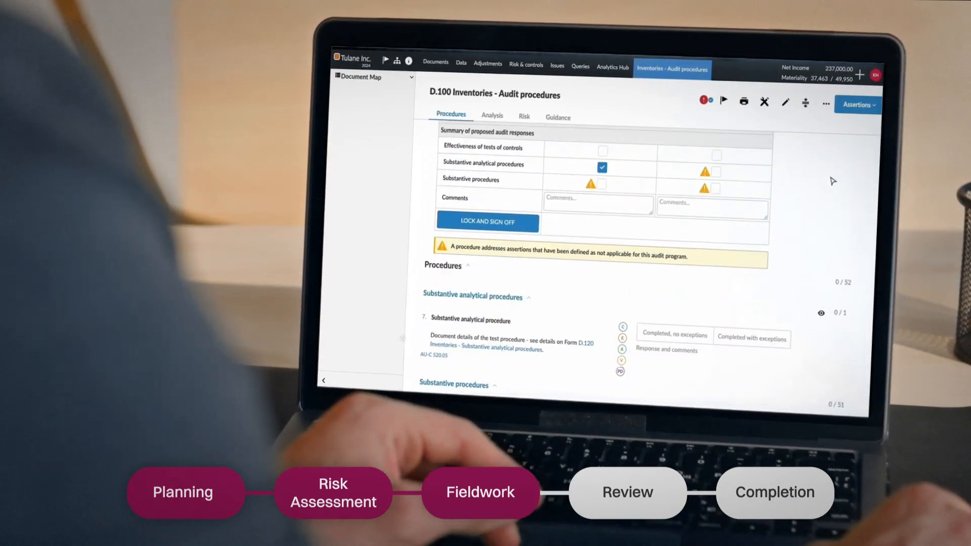
scroll("down", 3)
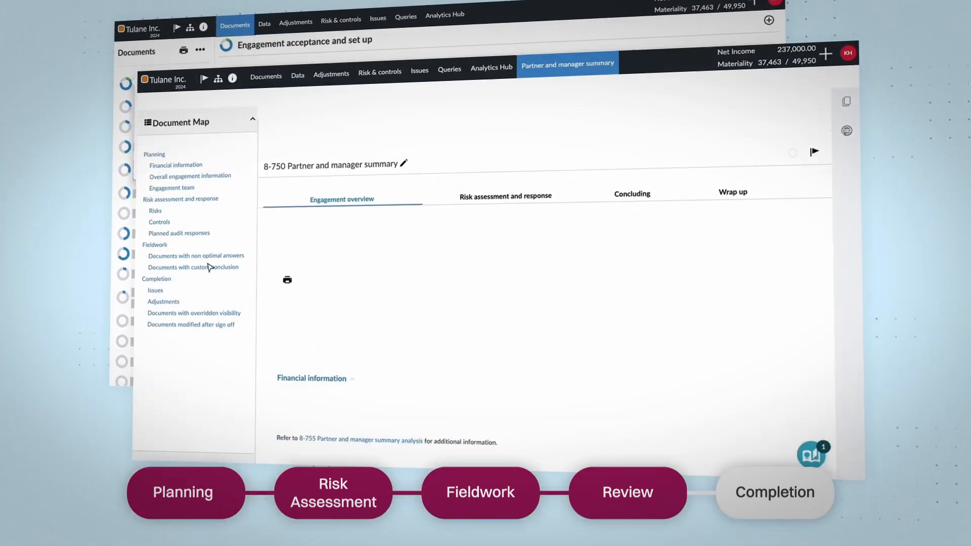
Jump to a fieldwork section of the 8-750 Partner and manager summary via its Document Map.
left_click(348, 378)
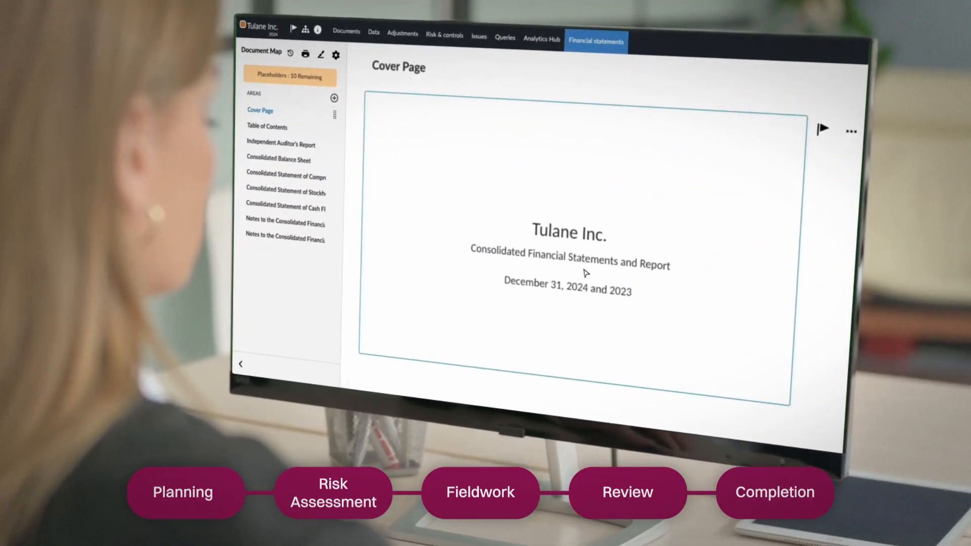
Review Tulane Inc.'s Consolidated Balance Sheet, then move to the Notes listing accounting policies and inventories.
left_click(279, 159)
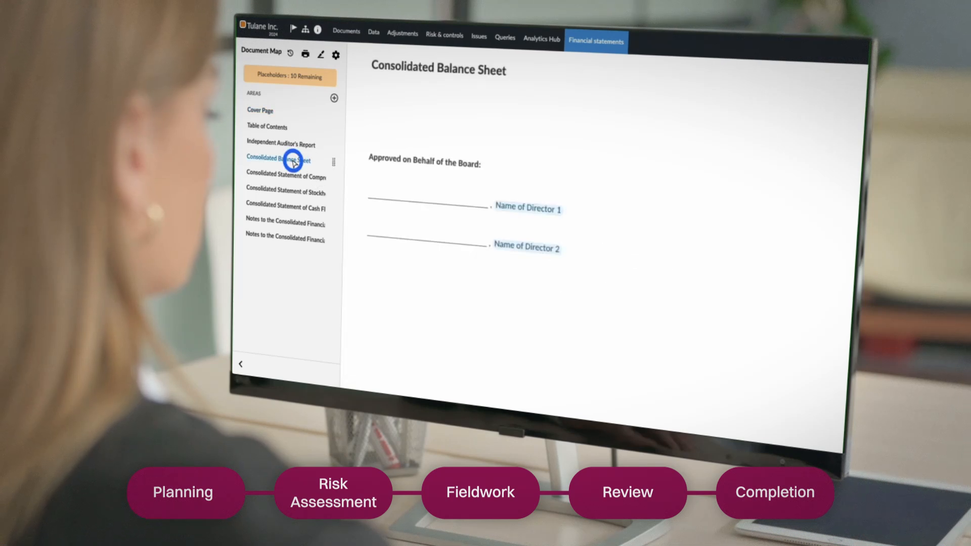
left_click(279, 159)
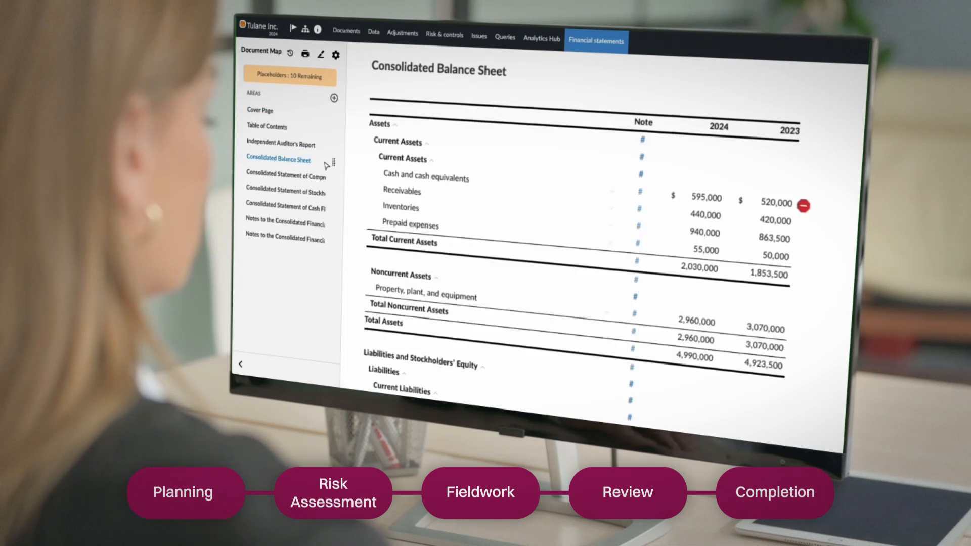
scroll("down", 3)
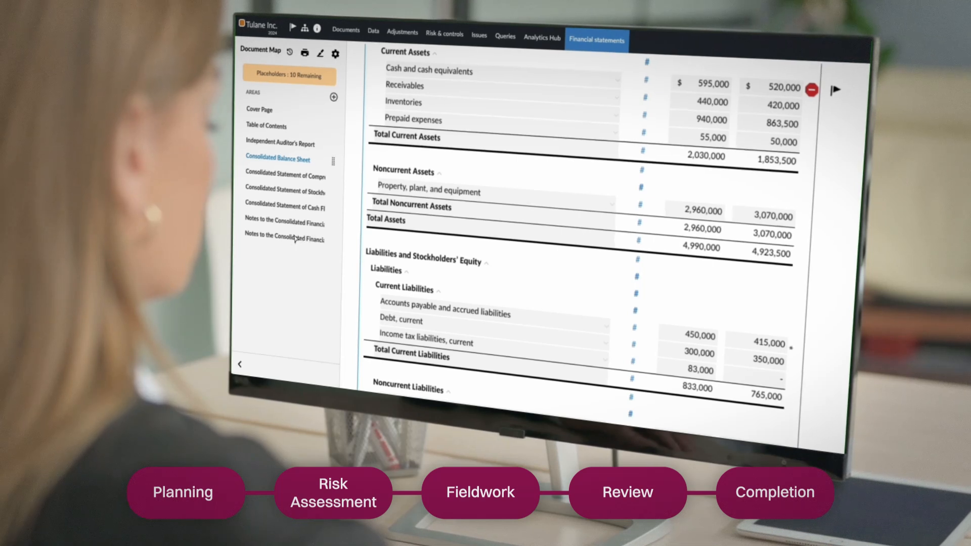
left_click(283, 222)
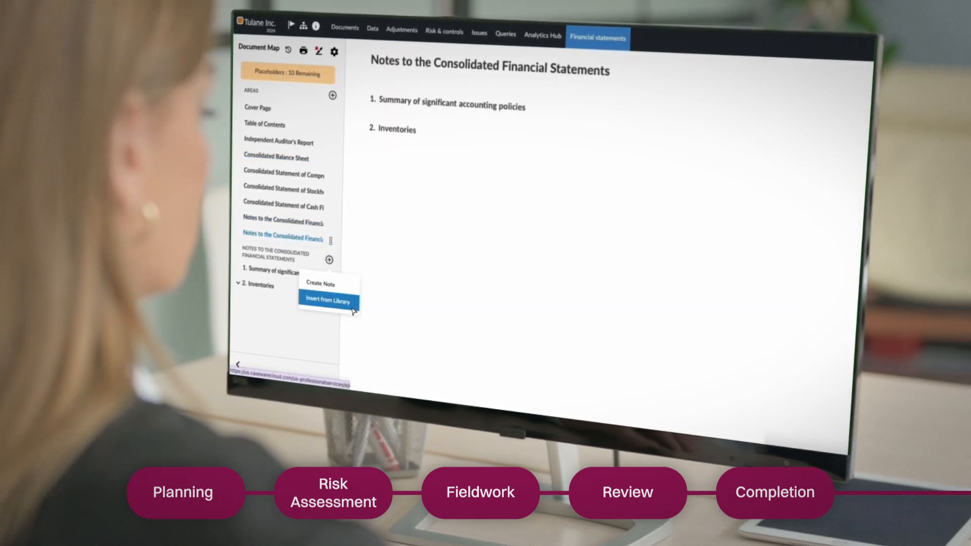
mouse_move(354, 316)
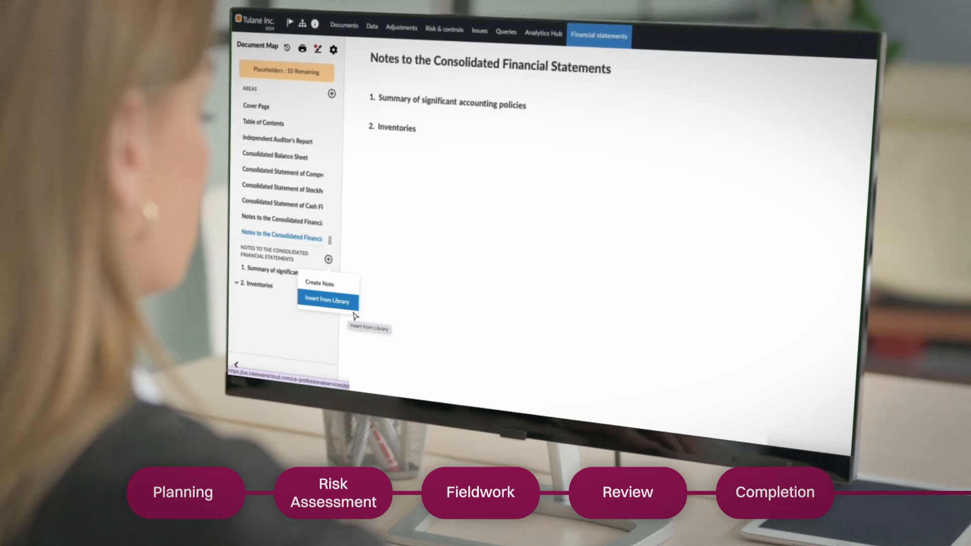